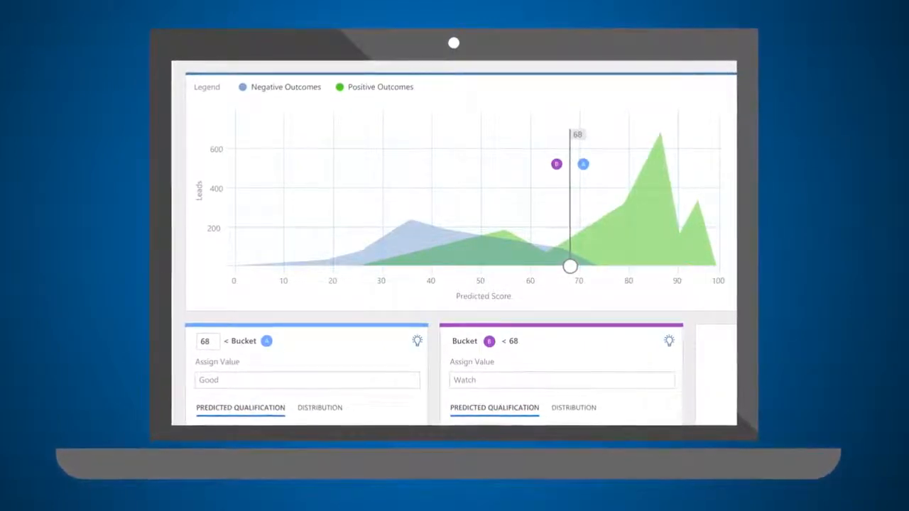
{"action": "scroll", "scroll_direction": "down", "scroll_amount": 3}
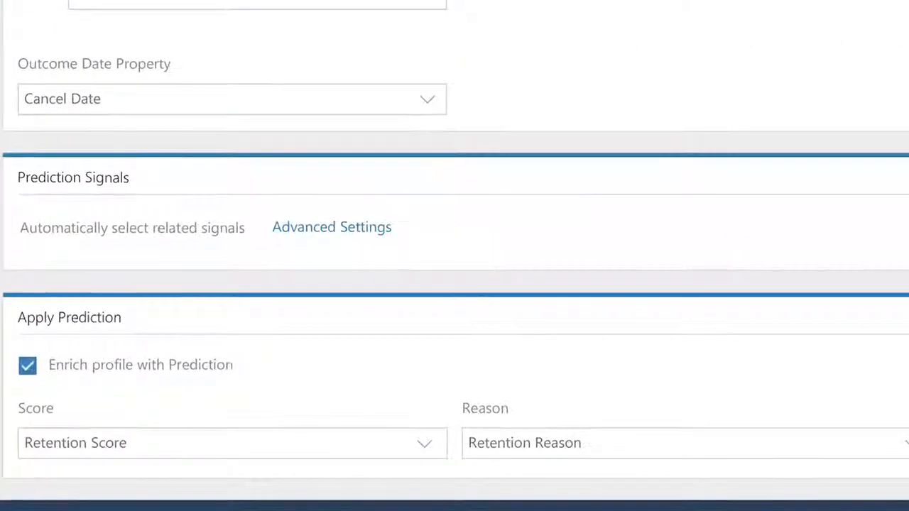
{"action": "scroll", "scroll_direction": "down", "scroll_amount": 3}
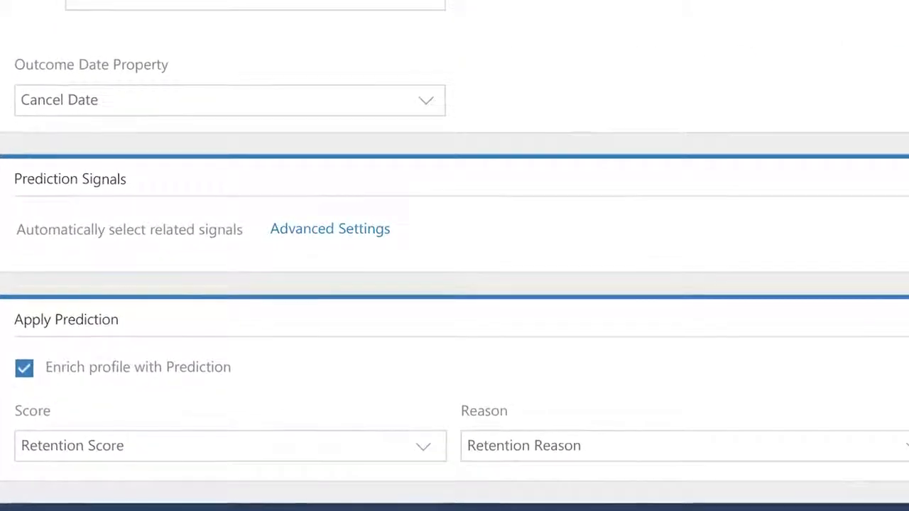
{"action": "scroll", "scroll_direction": "down", "scroll_amount": 3}
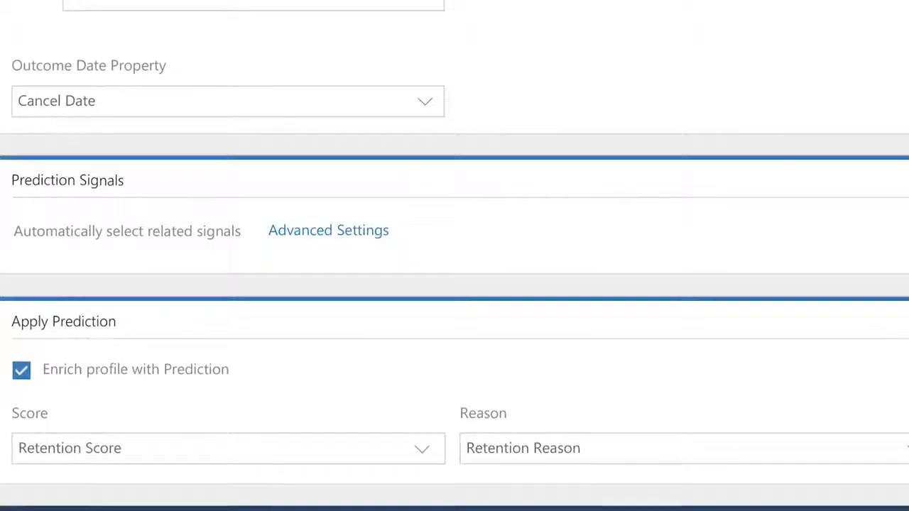